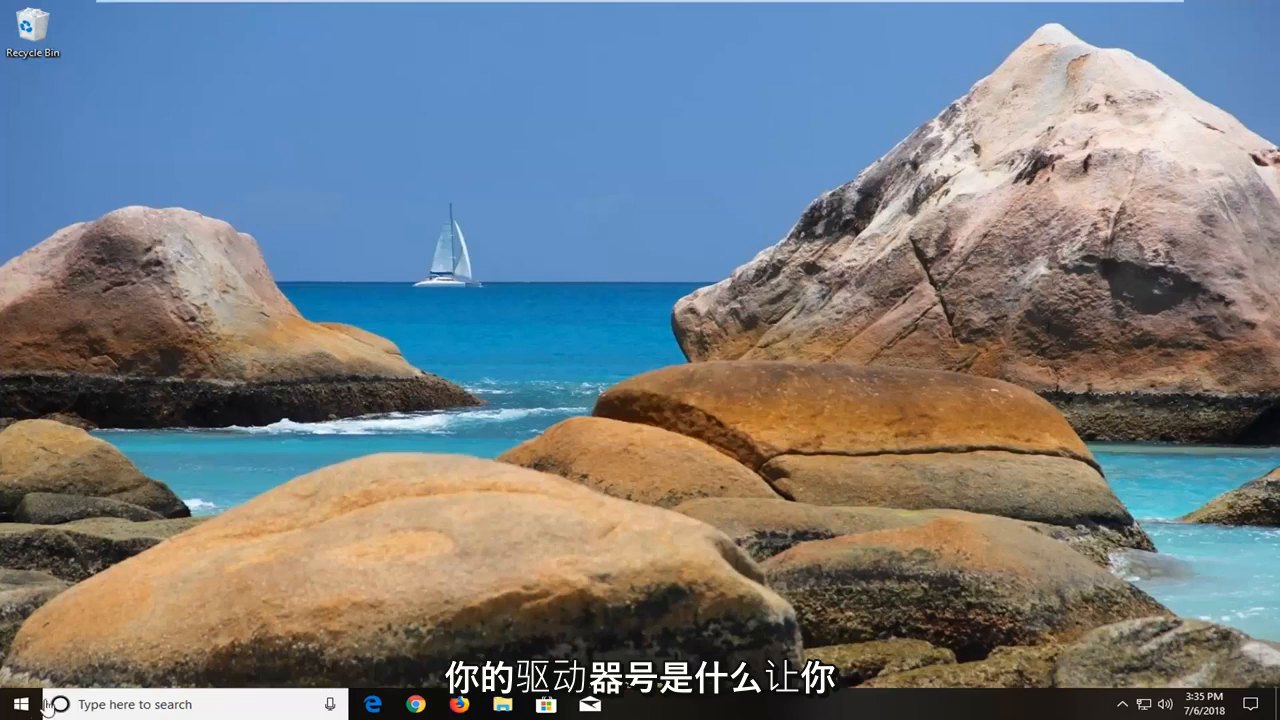
- Search 'computer' from Start, view This PC with Local Disk (C:), then return to the Start menu
left_click(20, 704)
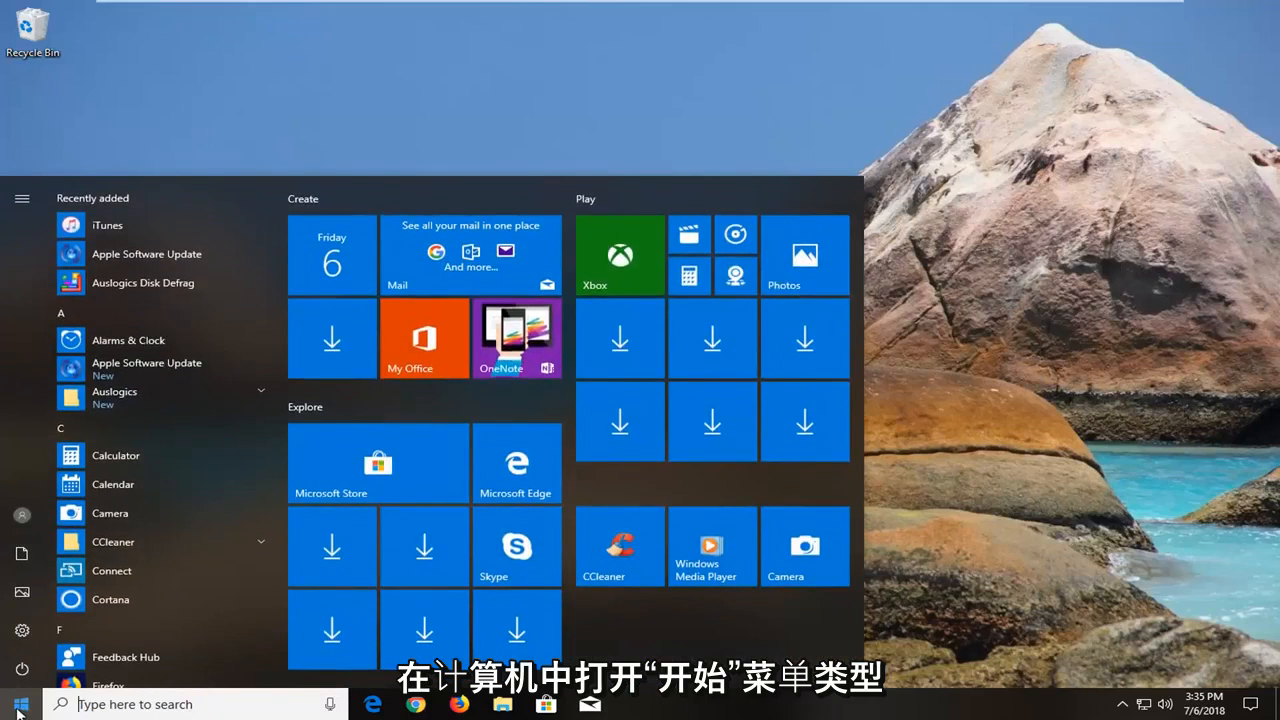
type("computer")
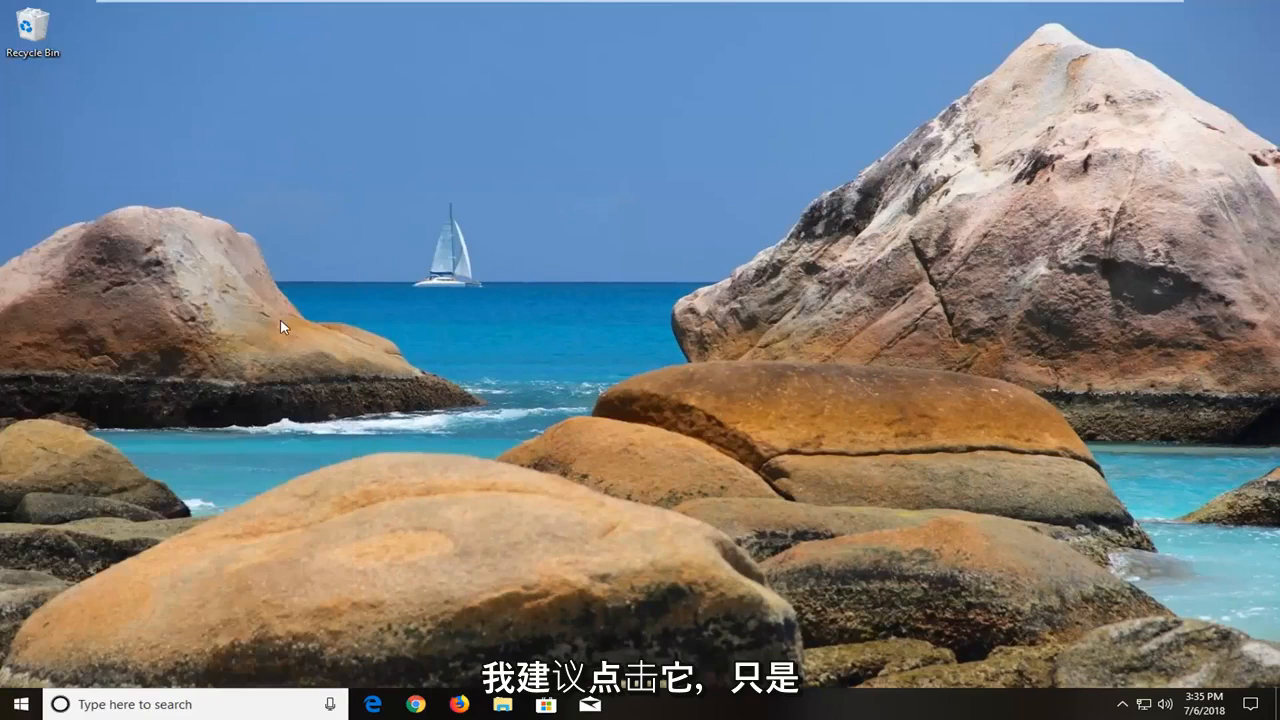
left_click(502, 704)
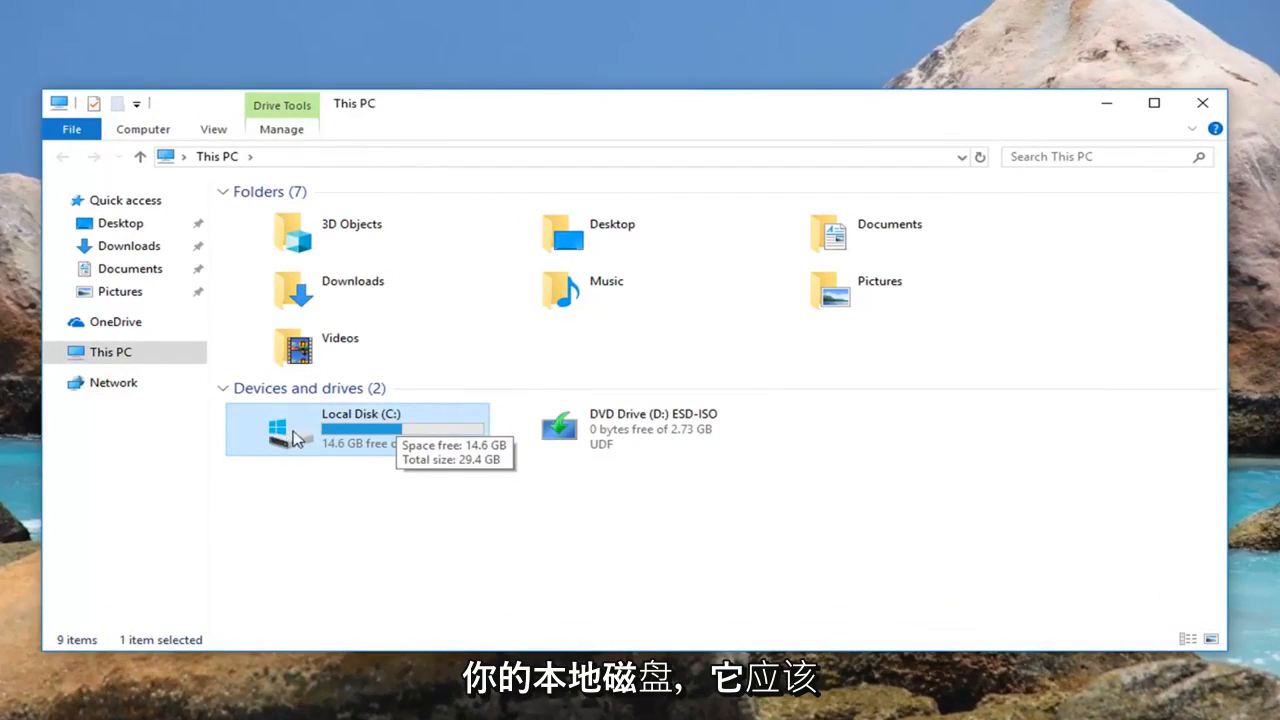
mouse_move(276, 476)
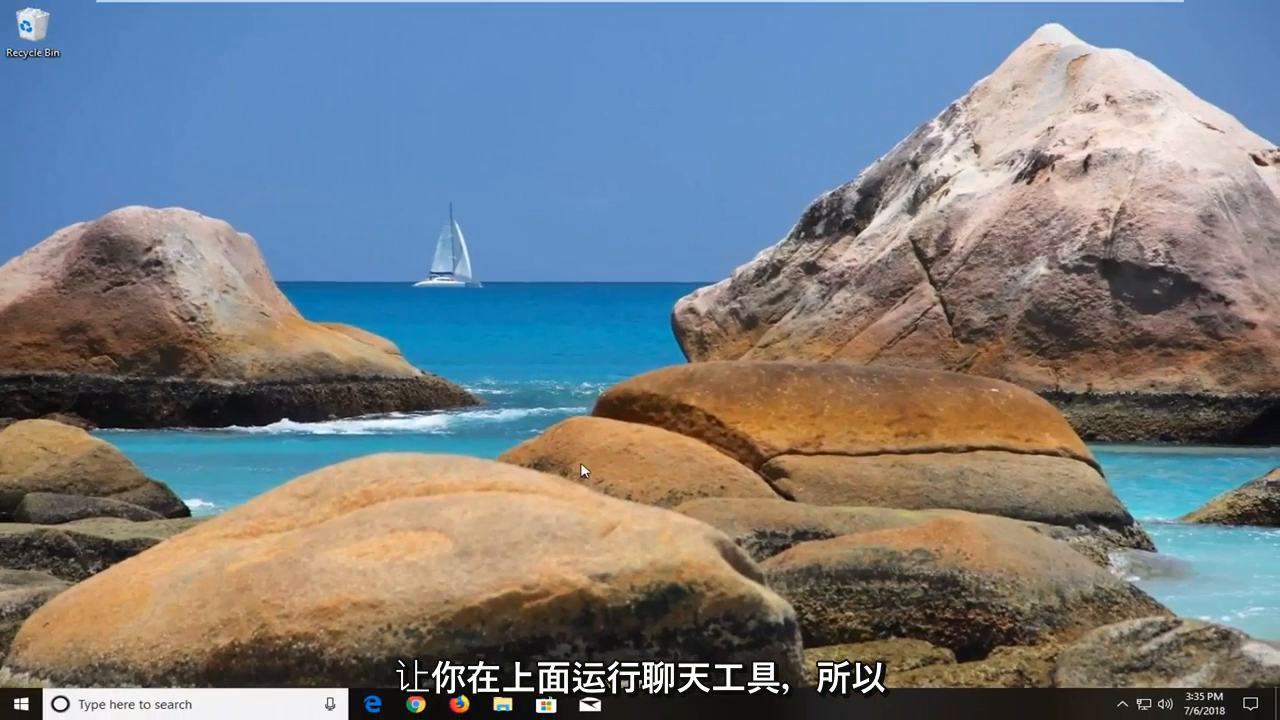
left_click(16, 704)
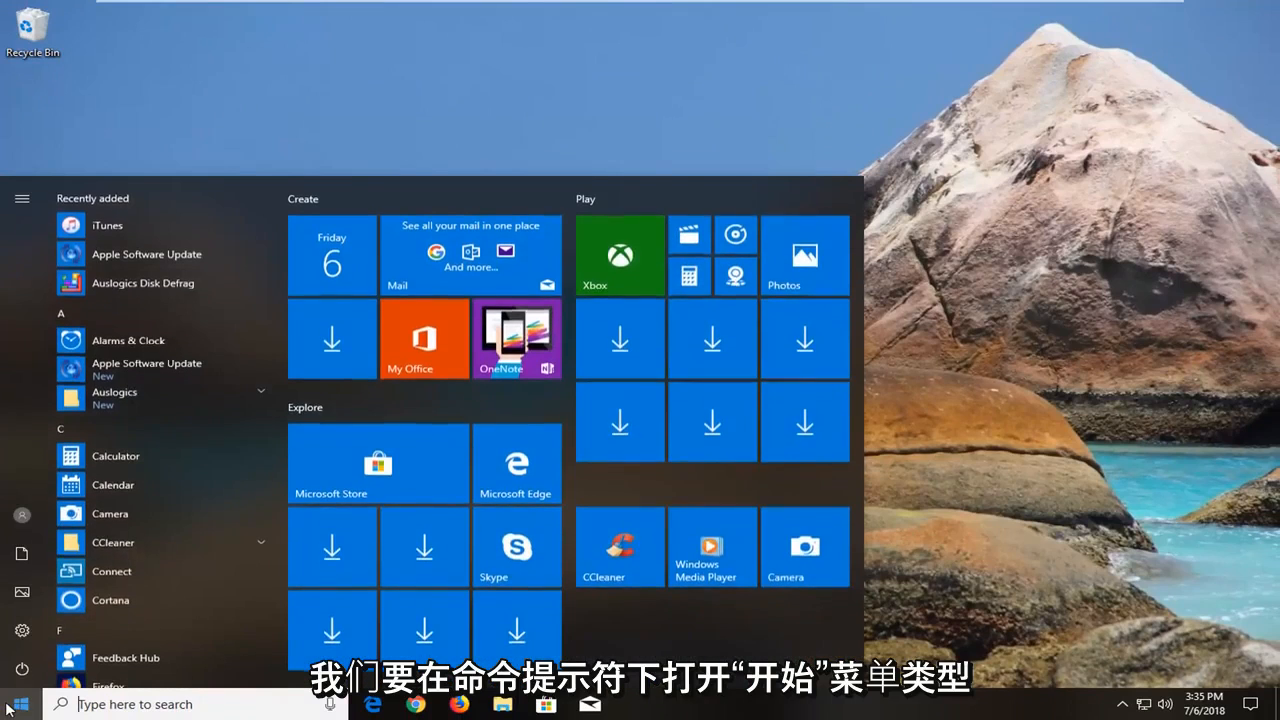
- Search 'comman' and launch Command Prompt as administrator, approving the UAC prompt
type("command prmpt")
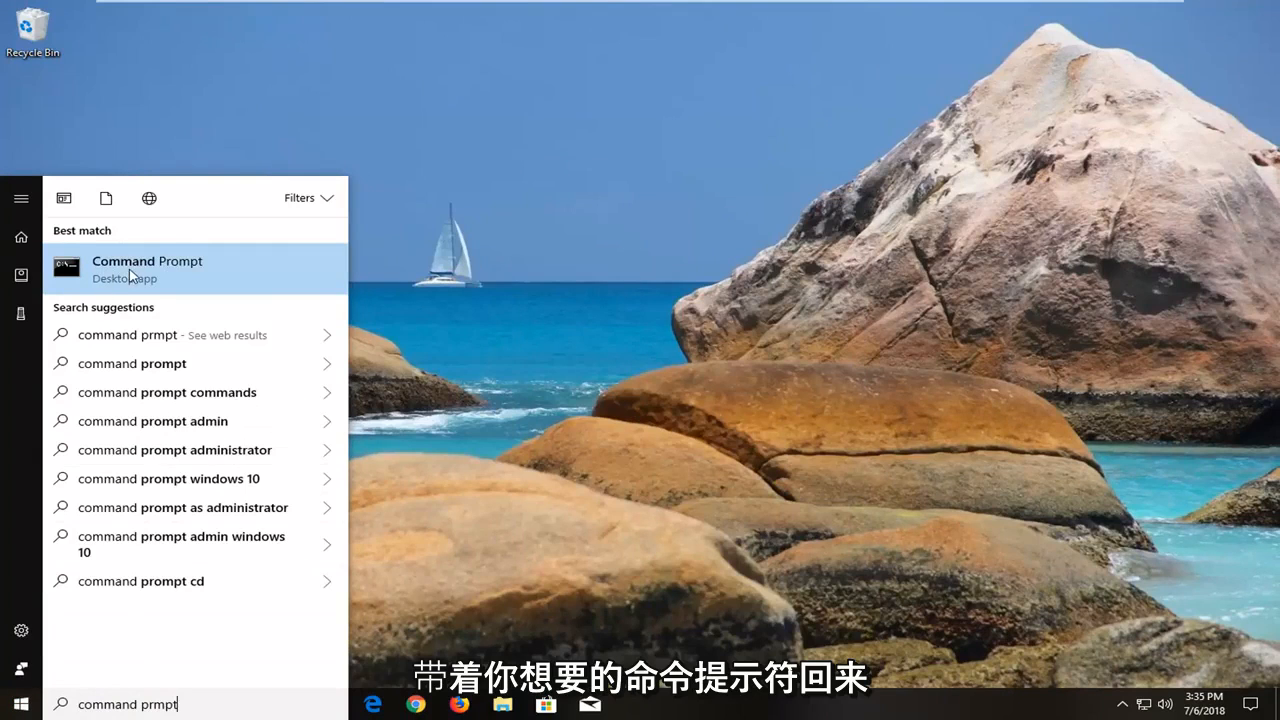
mouse_move(162, 288)
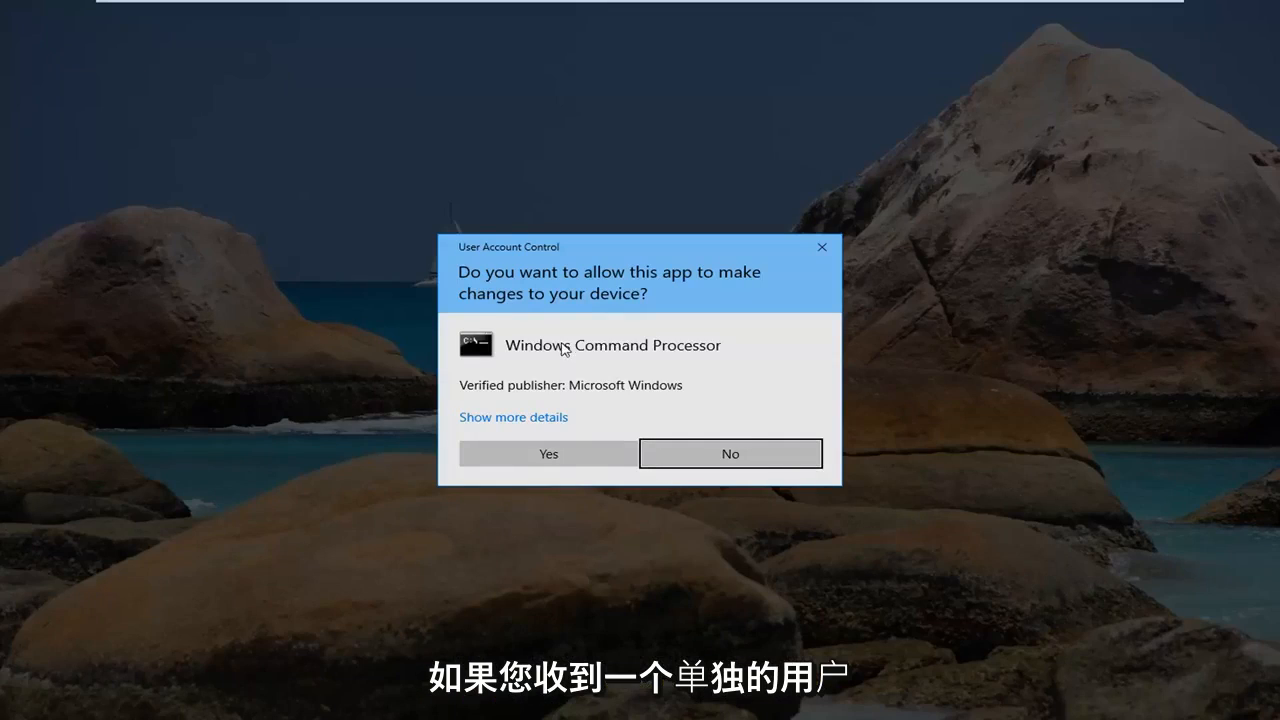
left_click(730, 452)
type("chk")
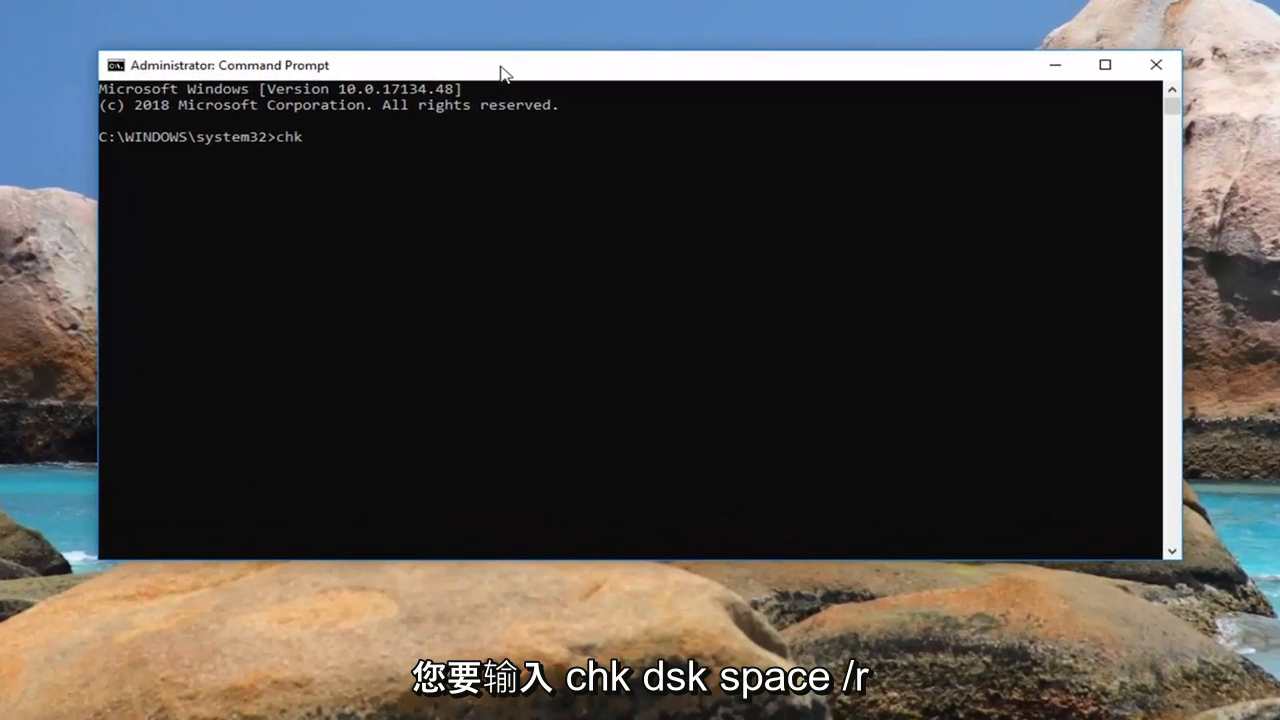
- Enter the disk check command chkdsk /r C: at the administrator prompt
type("dsk")
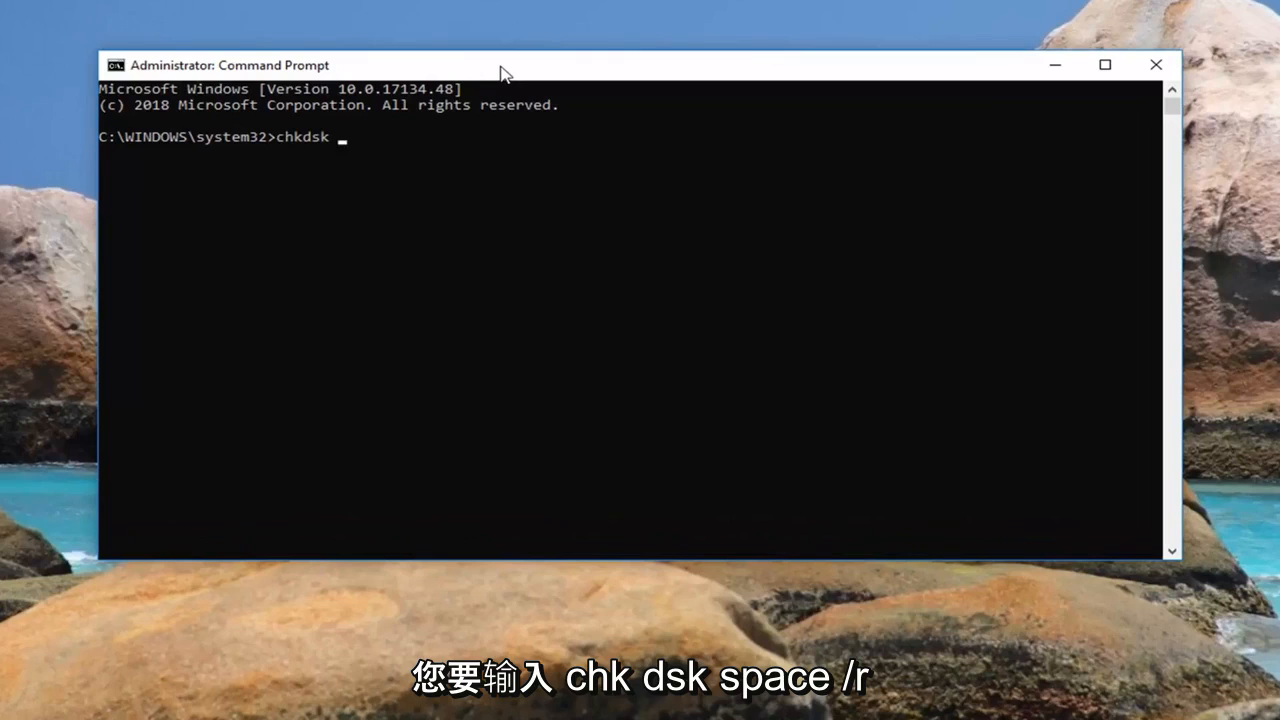
type("/r")
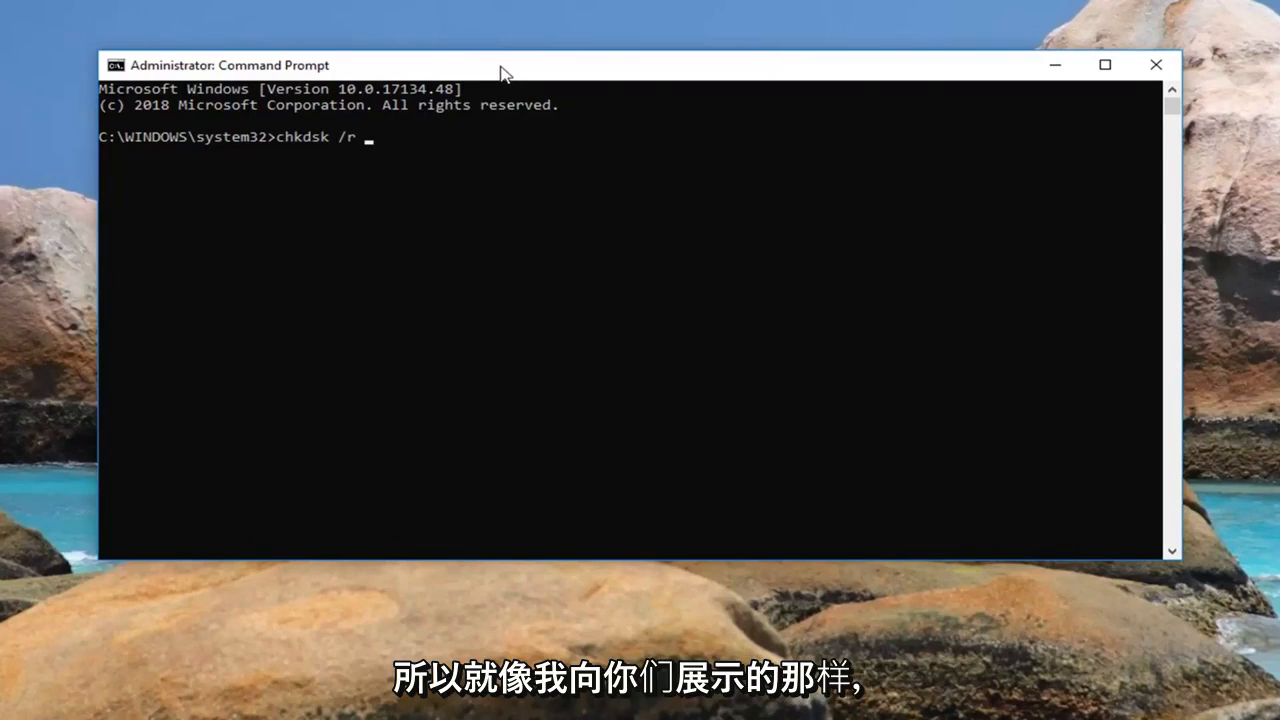
type("C")
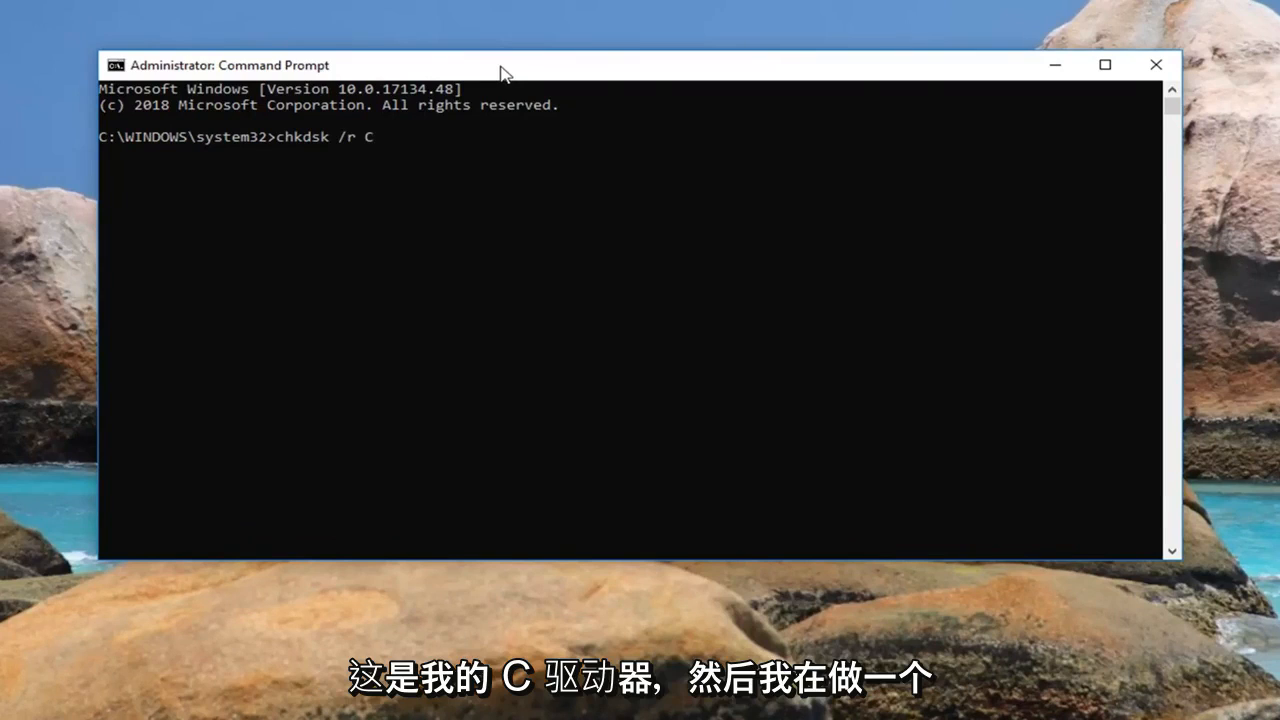
type(":")
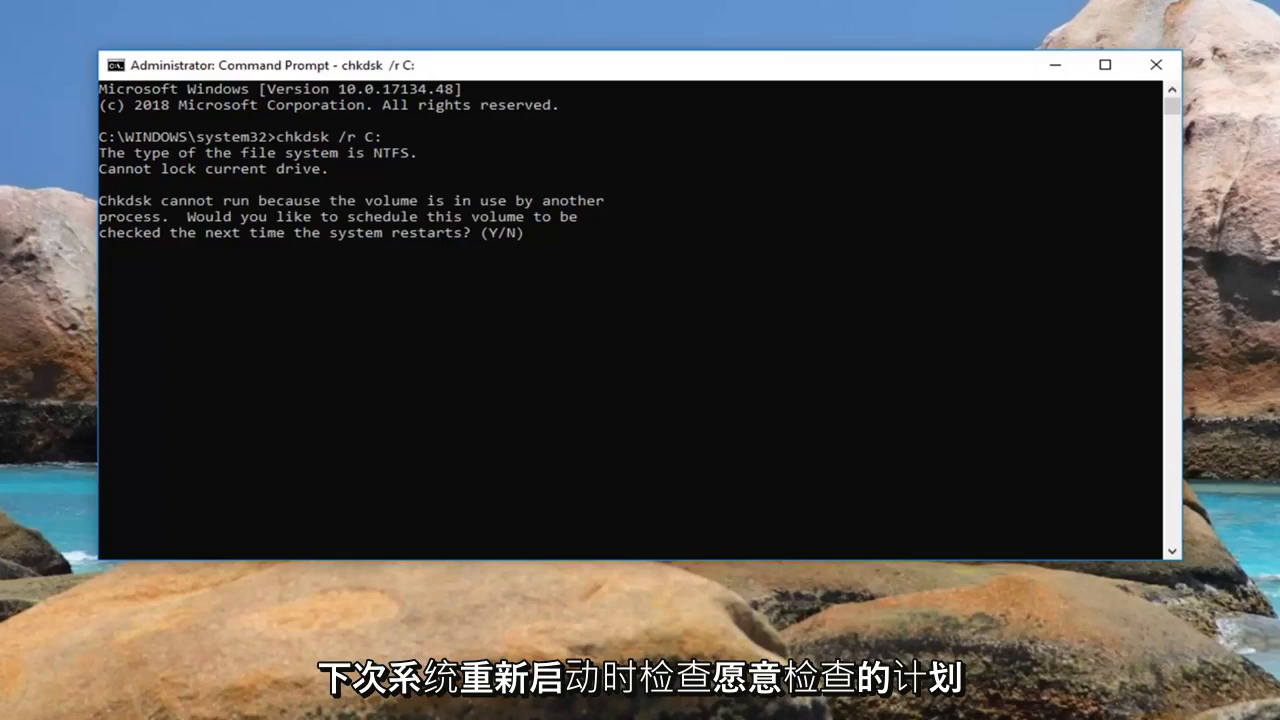
mouse_move(672, 268)
type("y")
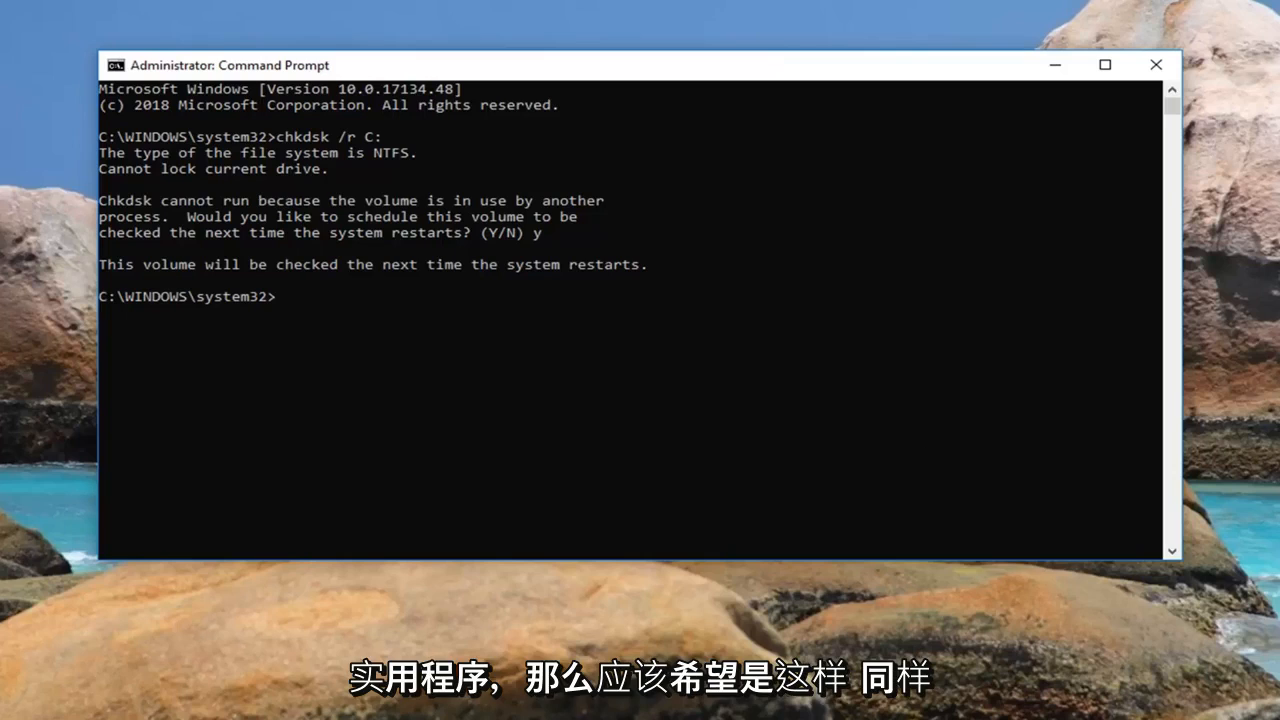
mouse_move(762, 364)
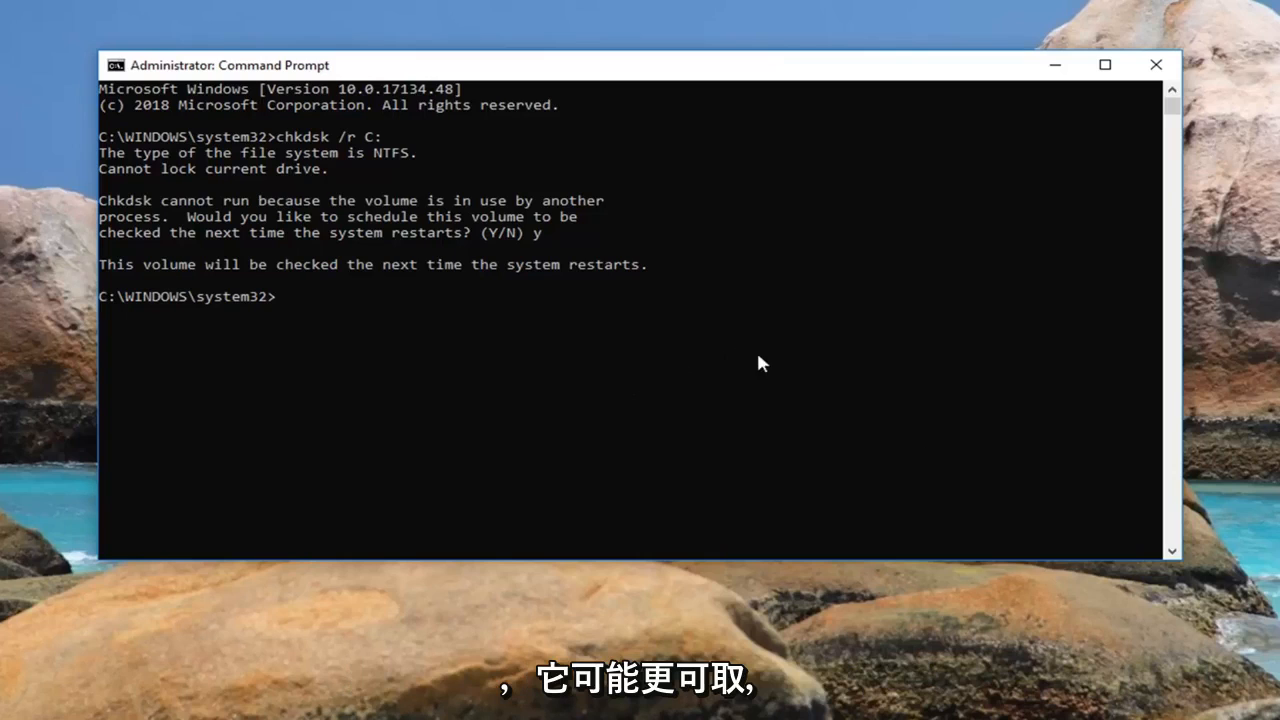
mouse_move(798, 160)
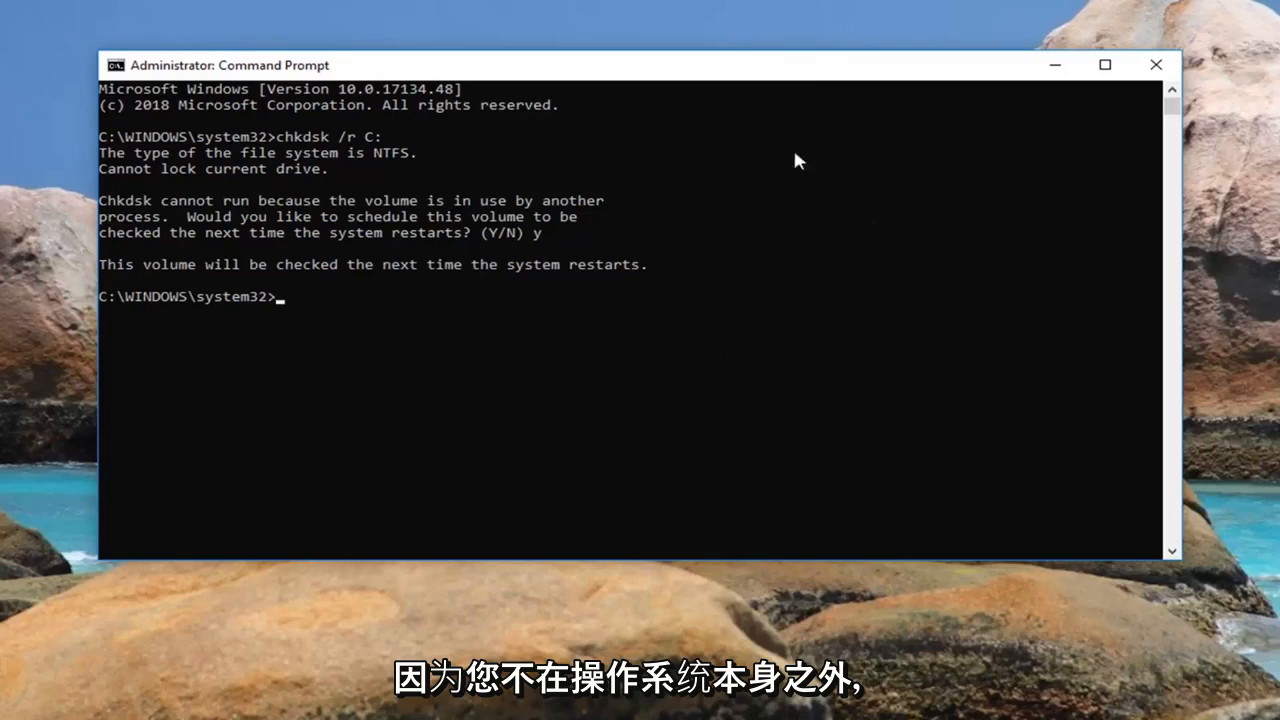
mouse_move(424, 430)
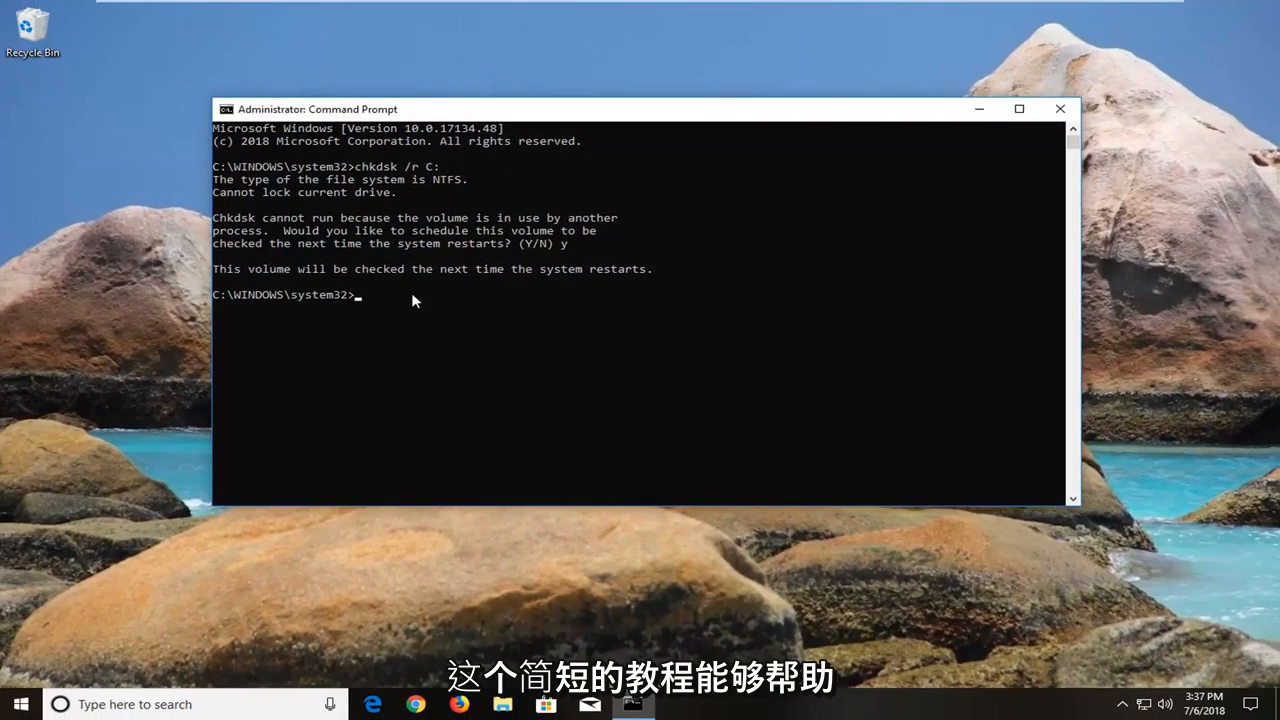
mouse_move(1064, 124)
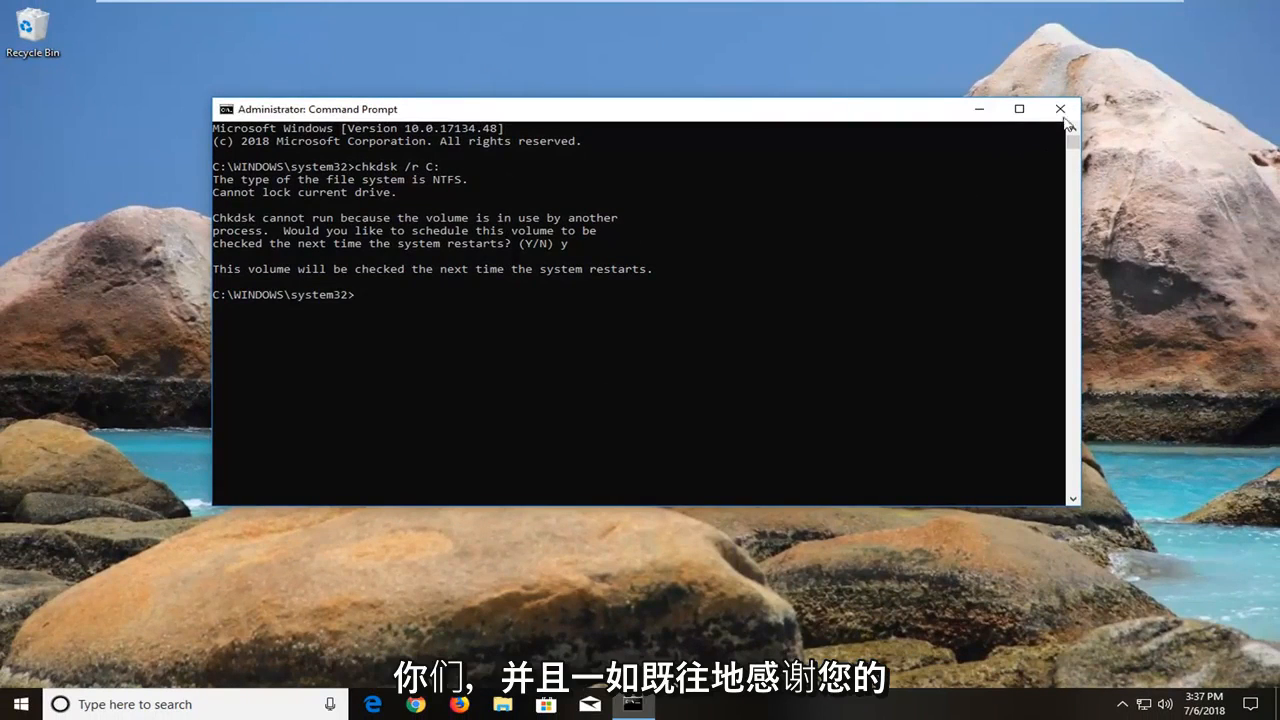
mouse_move(1152, 50)
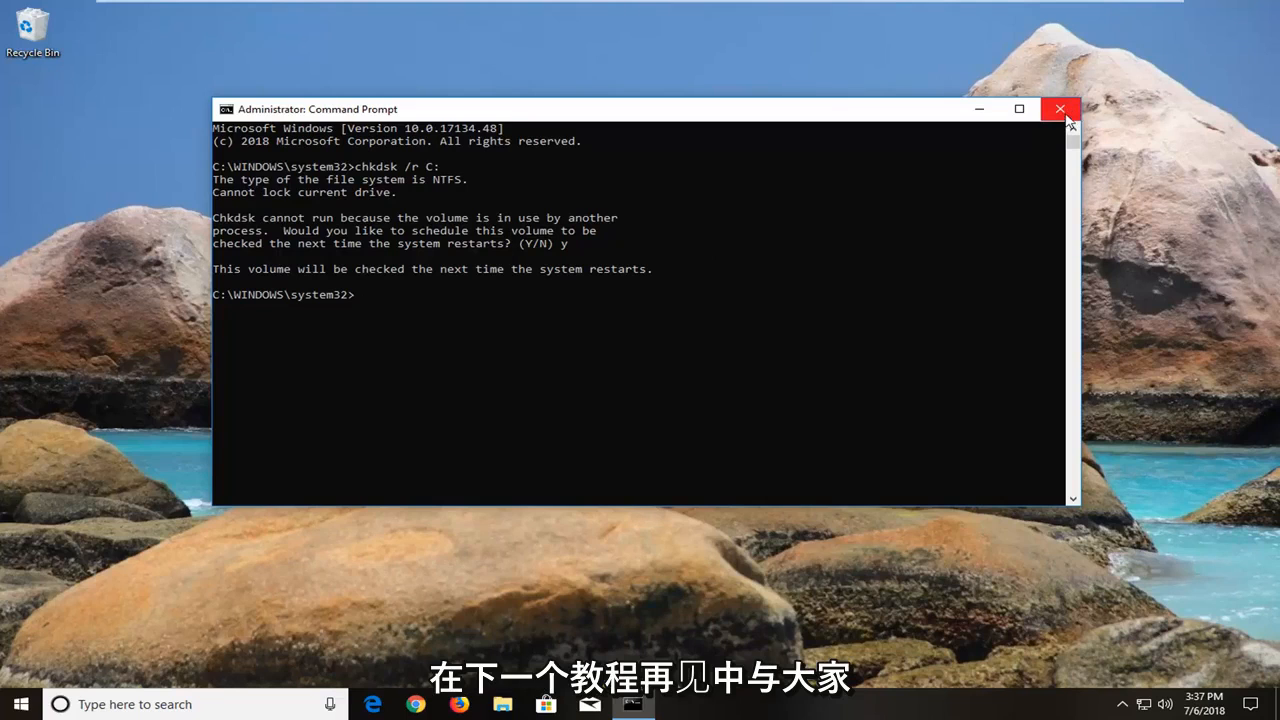
- Close the Administrator: Command Prompt window, leaving the desktop
left_click(1060, 108)
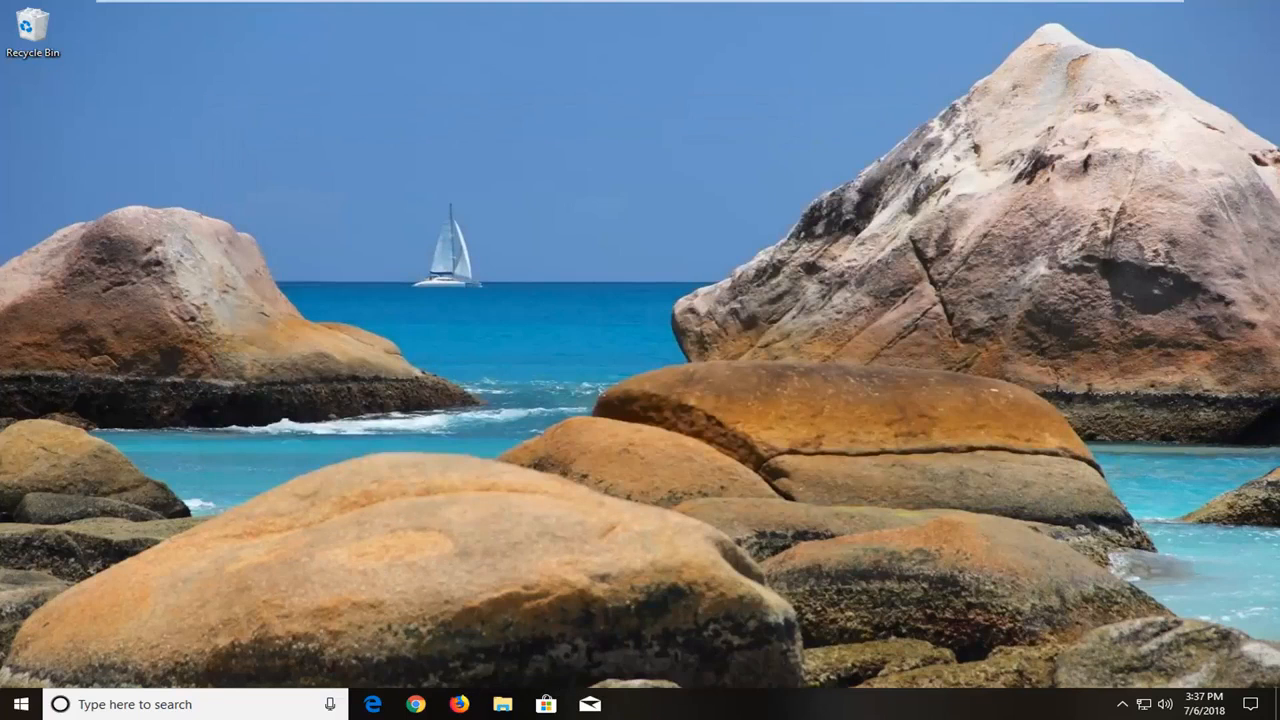